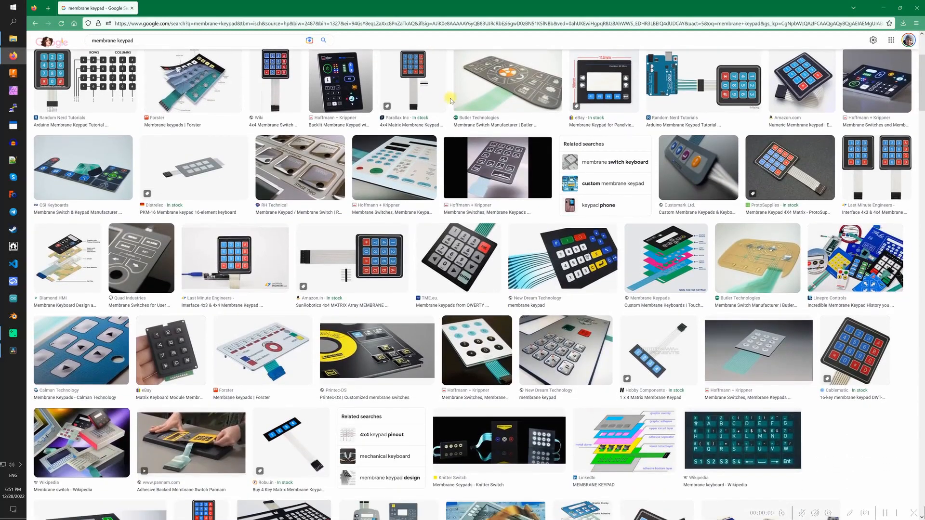
Price a 100 × 100 mm membrane switch with colour quantity 2 in the JLCPCB quote.
scroll("down", 3)
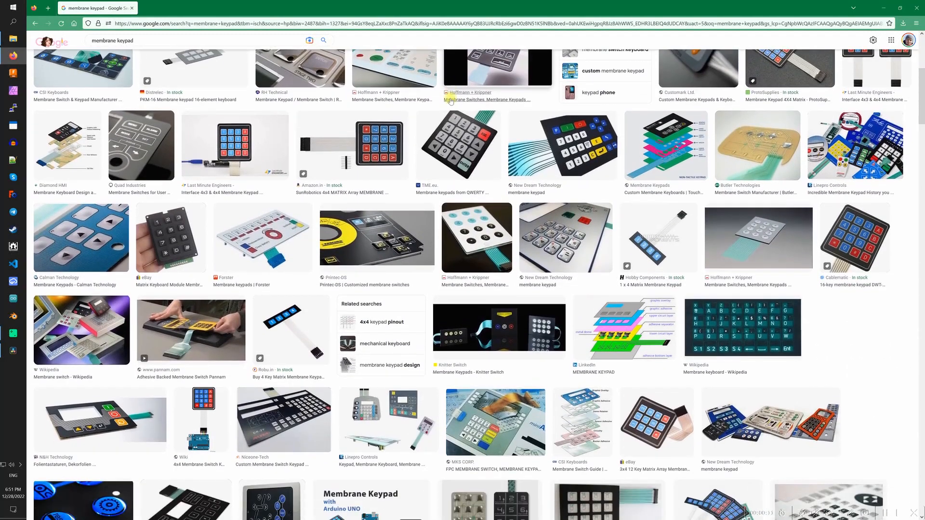
scroll("down", 3)
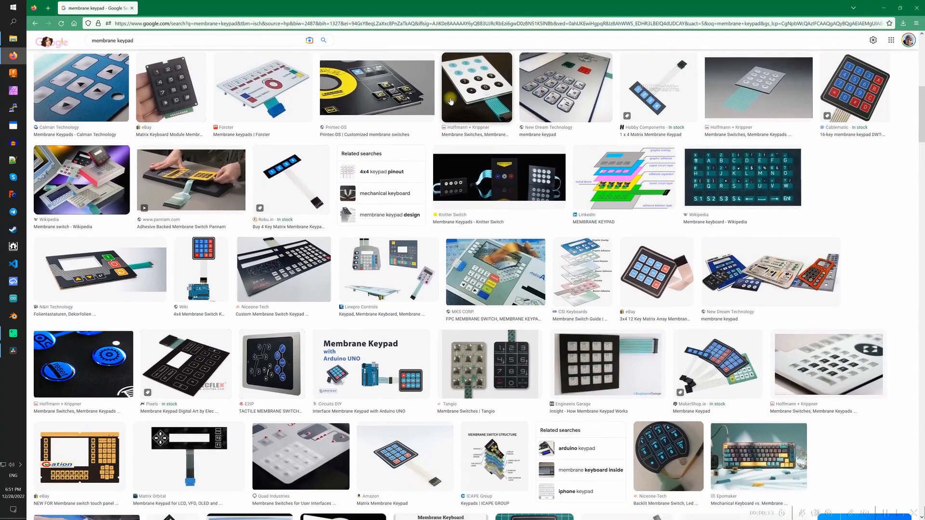
scroll("down", 3)
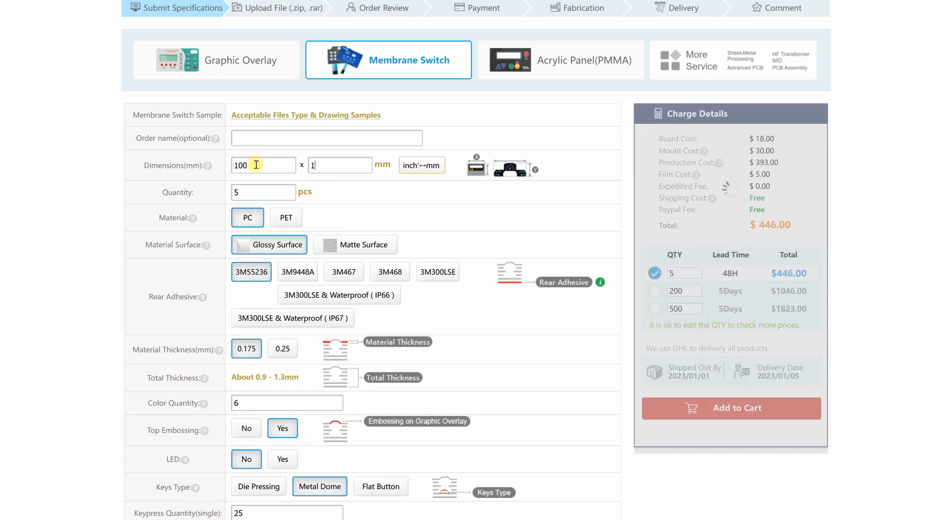
type("100")
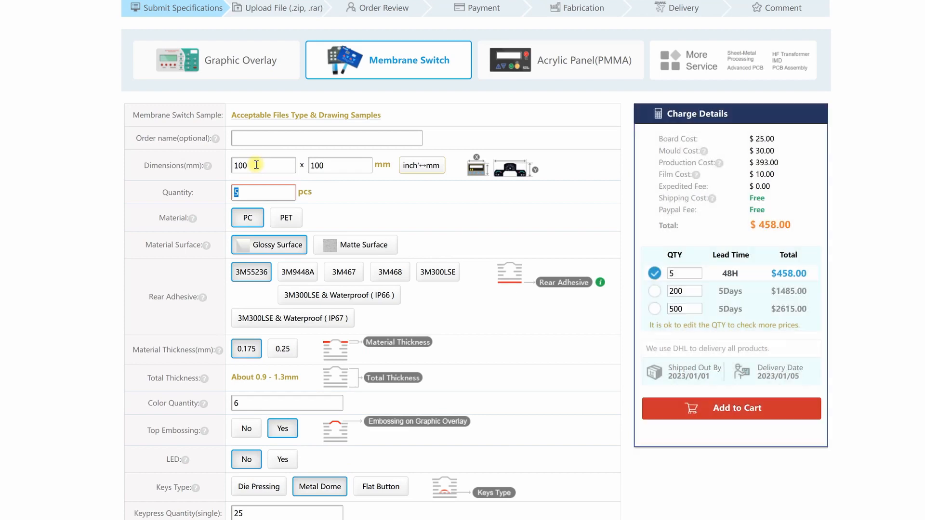
mouse_move(817, 274)
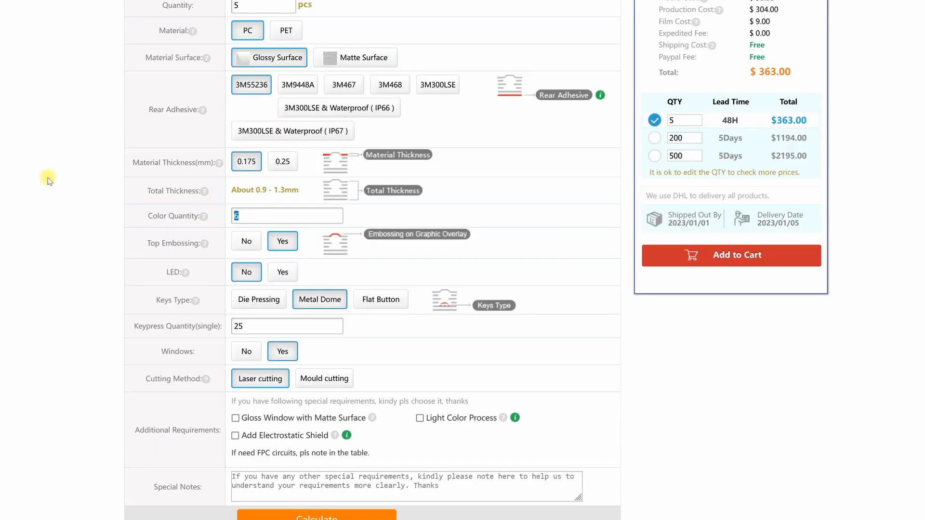
type("1")
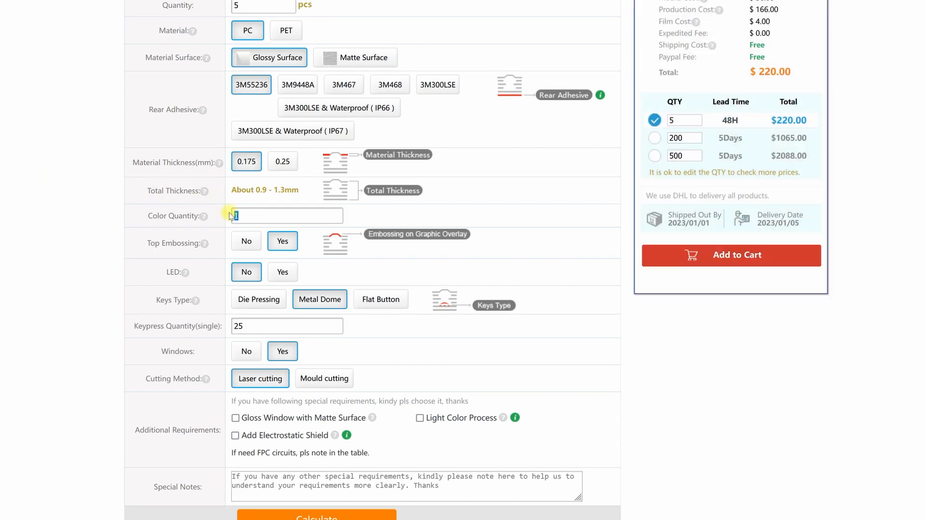
type("2")
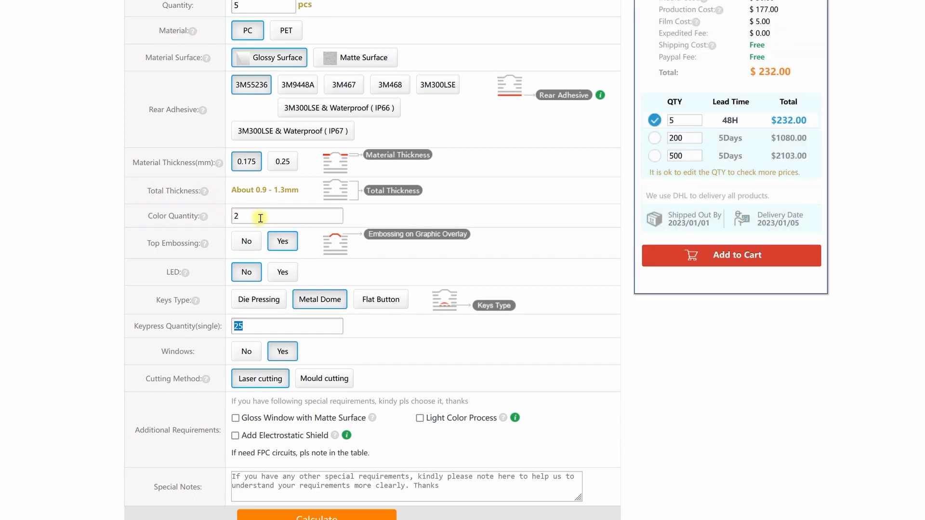
Re-enter colour quantities 6 and 12 and compare the updated Charge Details totals.
left_click(287, 216)
type("6")
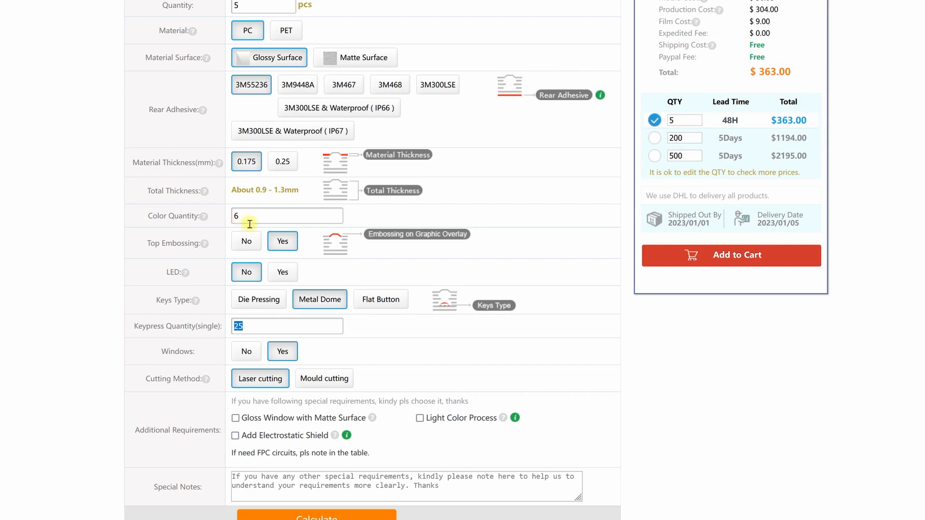
left_click(288, 216)
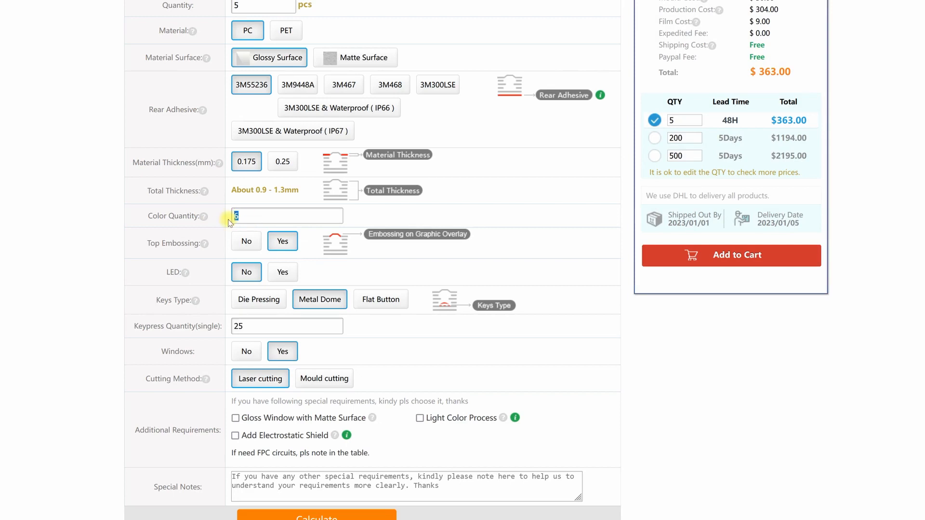
type("12")
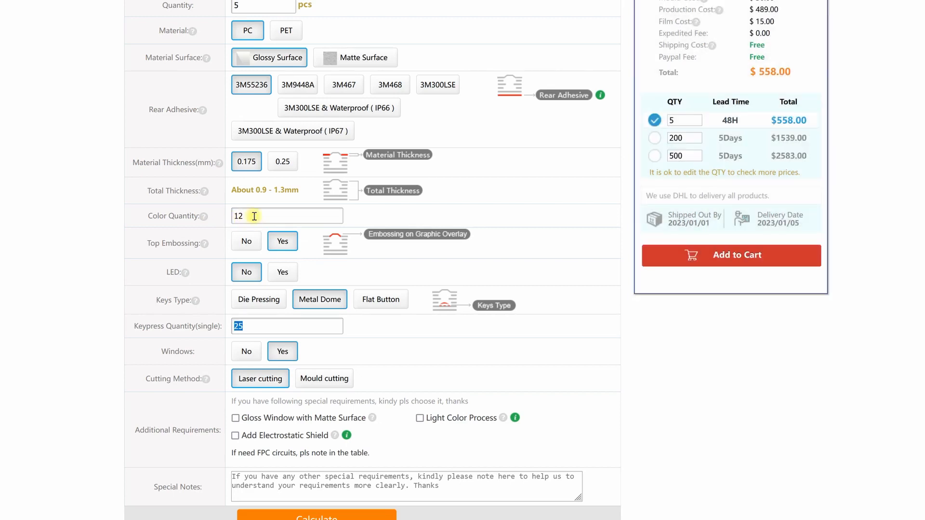
type("256")
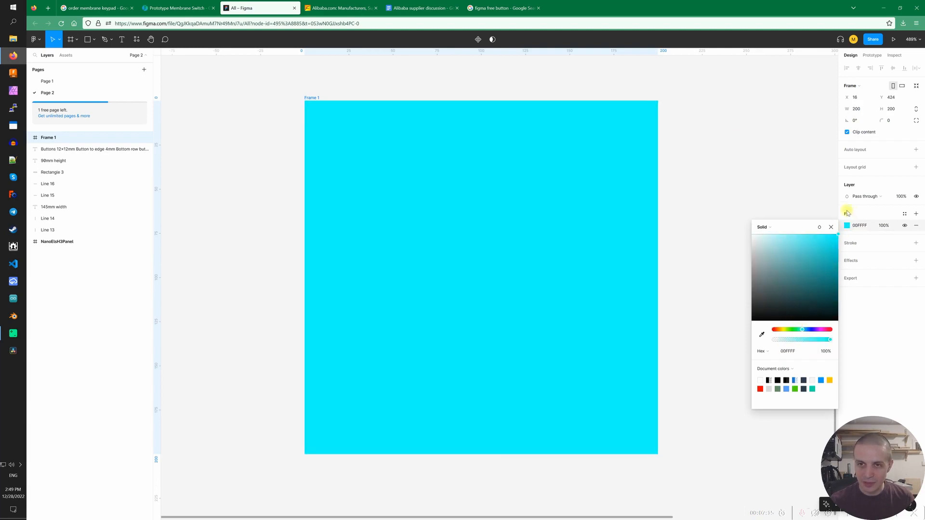
Draw a small grey 32×32 square inside the cyan frame near its top-left corner.
left_click(84, 39)
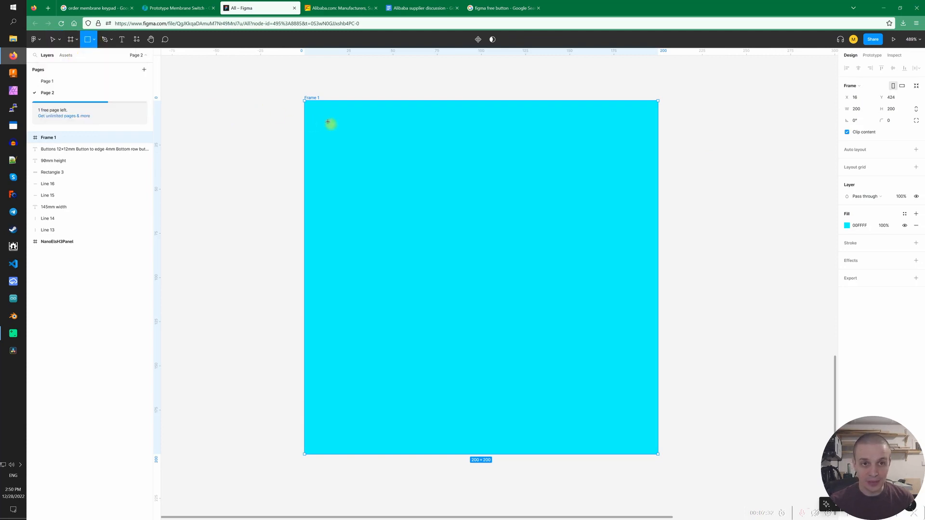
left_click_drag(330, 124, 393, 186)
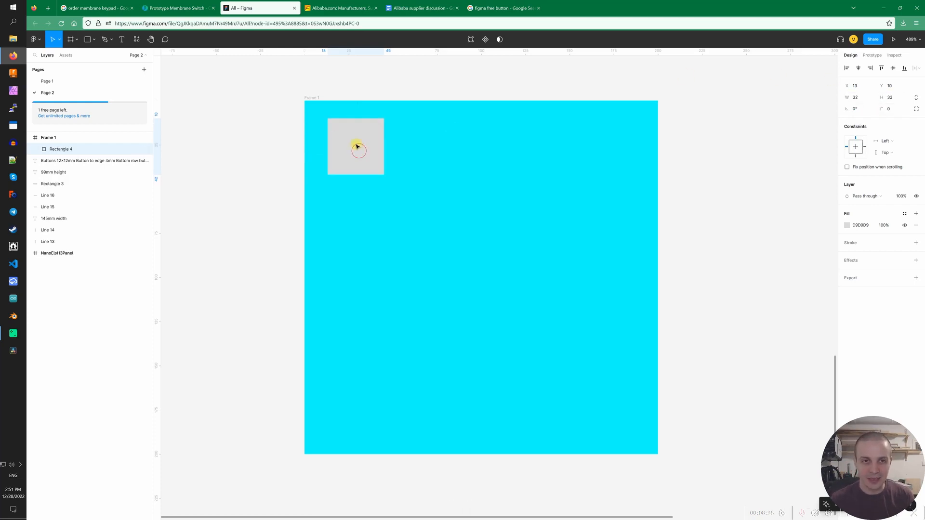
Make the square a rounded black key with a text label and white outline, grouped as one.
left_click_drag(356, 147, 361, 157)
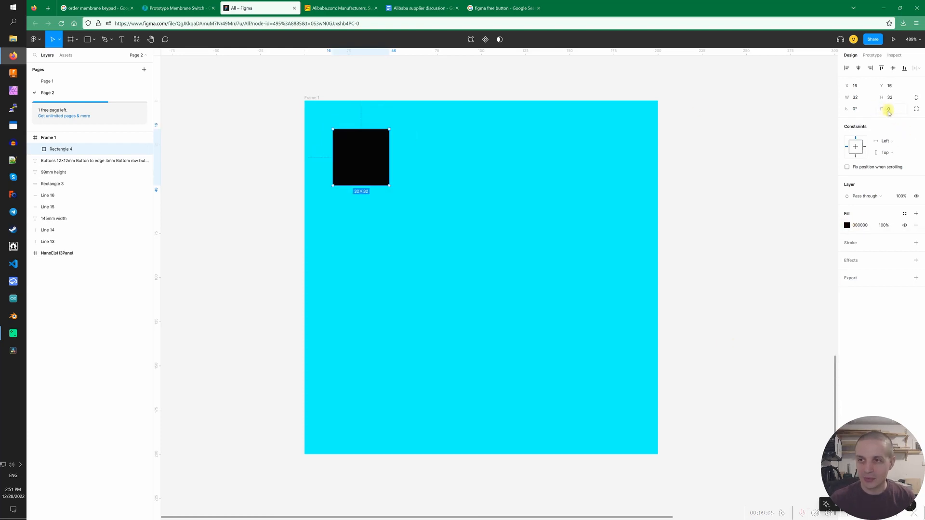
left_click(890, 109)
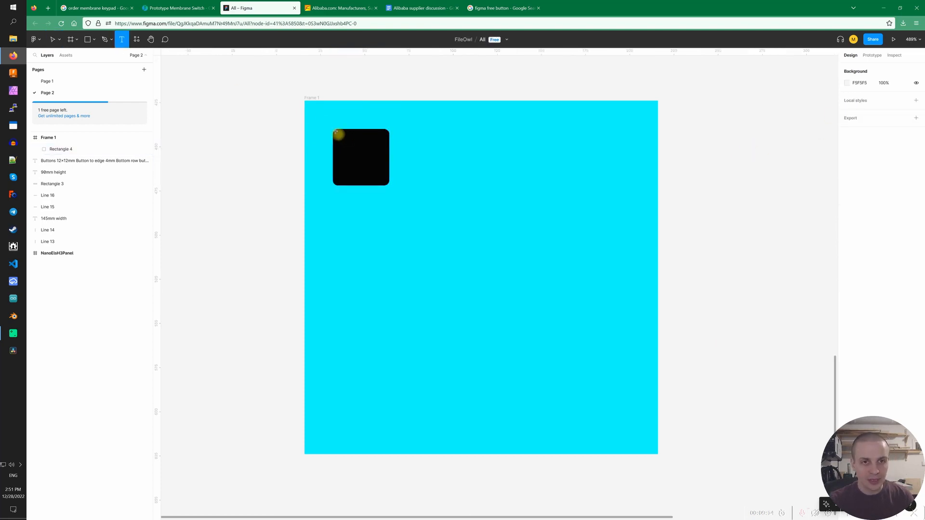
left_click(360, 158)
type("X")
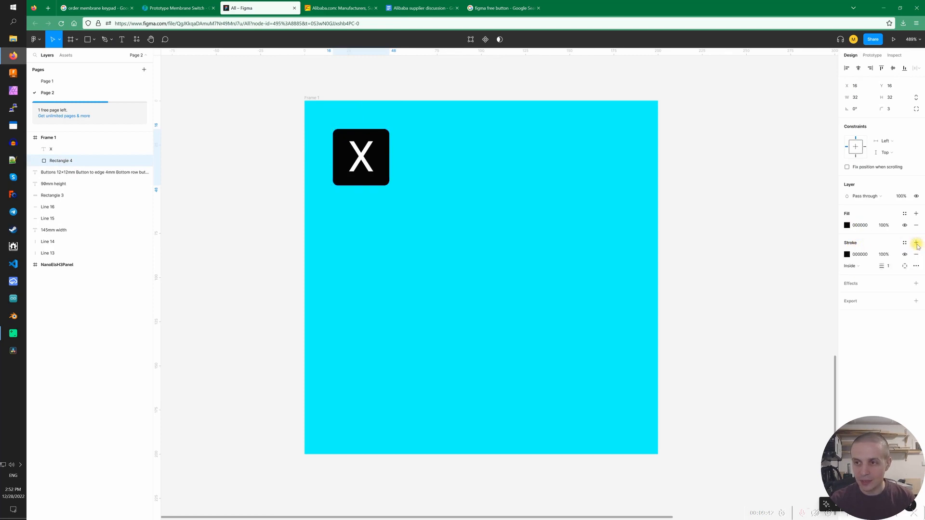
left_click(845, 254)
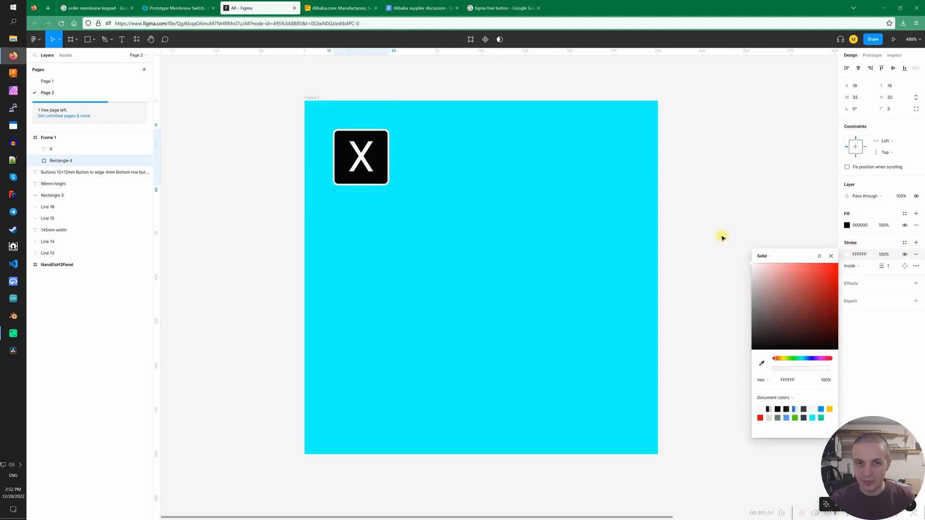
left_click(50, 148)
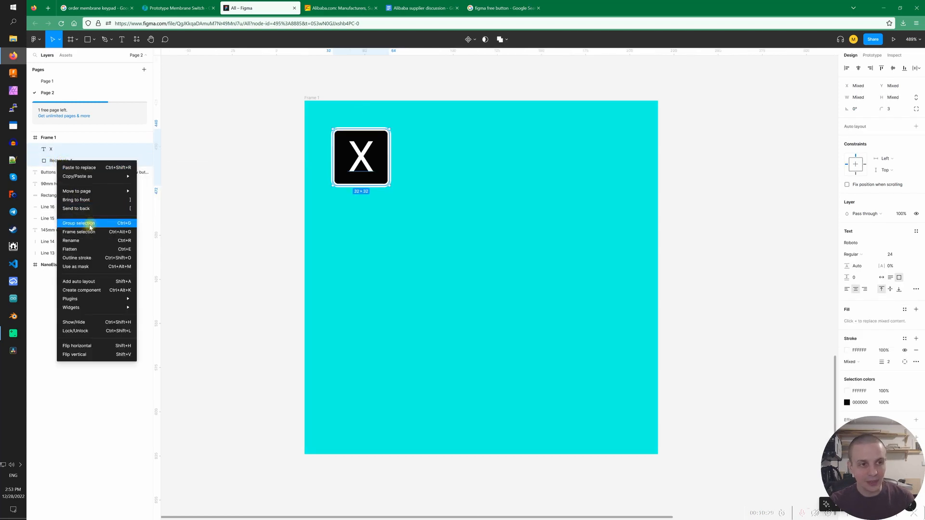
left_click(79, 223)
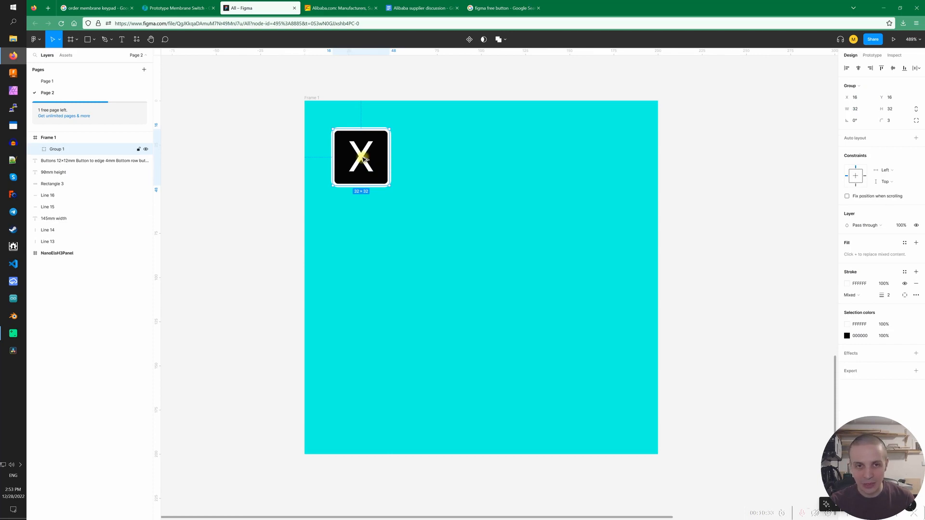
Duplicate the key across the frame top and label the copies B, C and D.
left_click_drag(361, 157, 438, 157)
type("B")
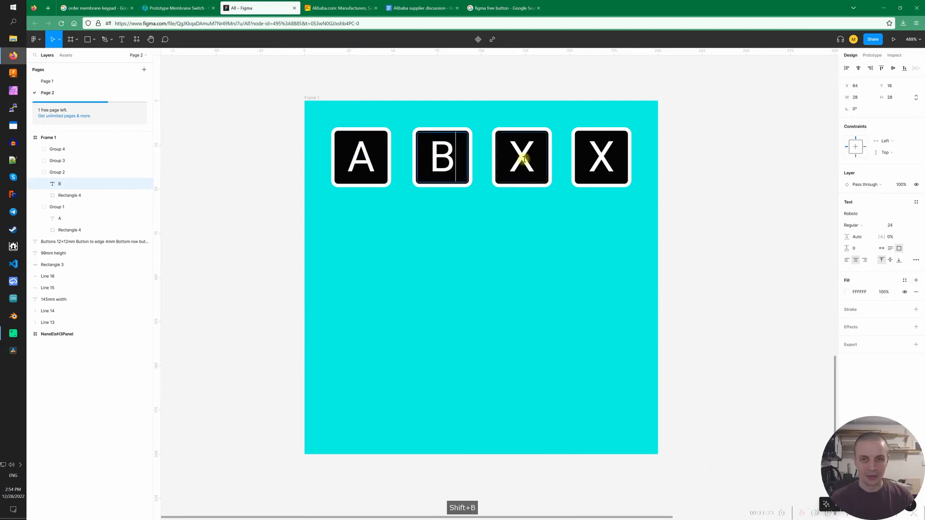
type("CD")
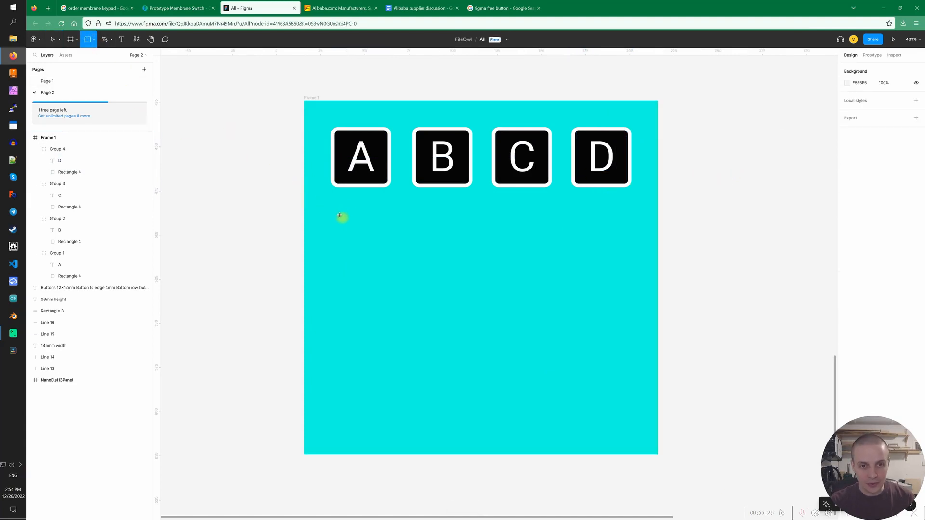
mouse_move(333, 215)
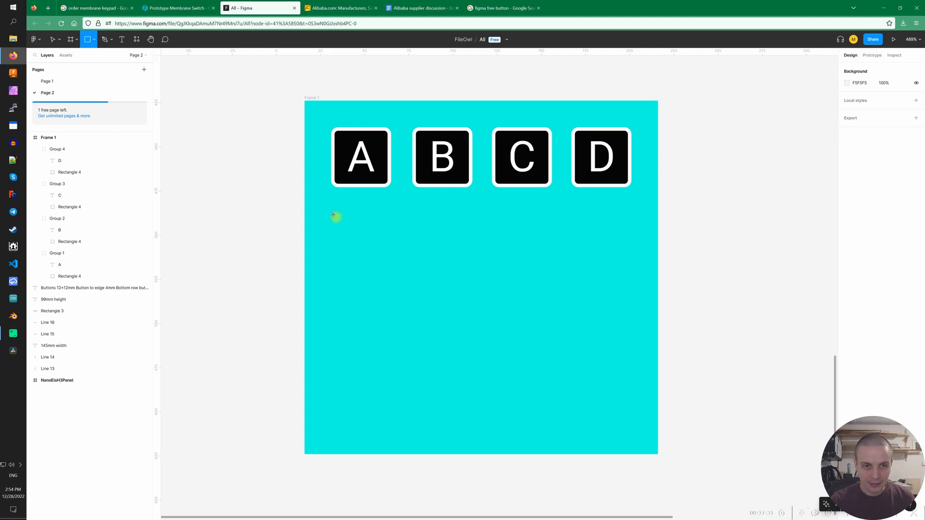
Add a grey Cut-out window below the keys with 100mm labels and an export setting.
left_click_drag(336, 218, 630, 339)
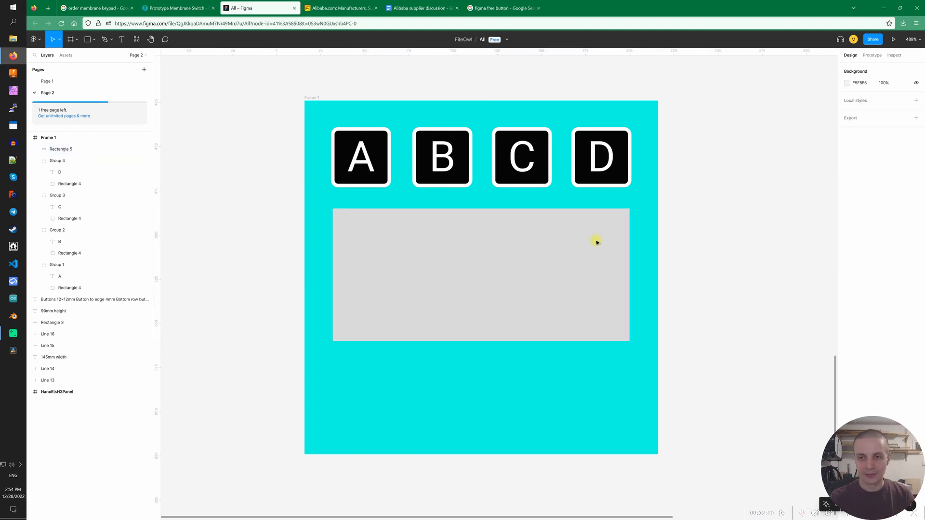
left_click(595, 241)
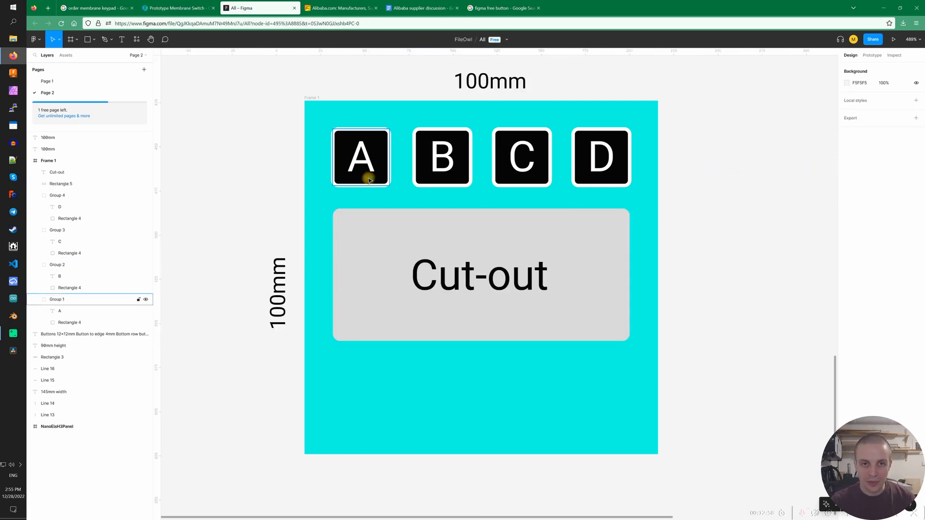
left_click(521, 164)
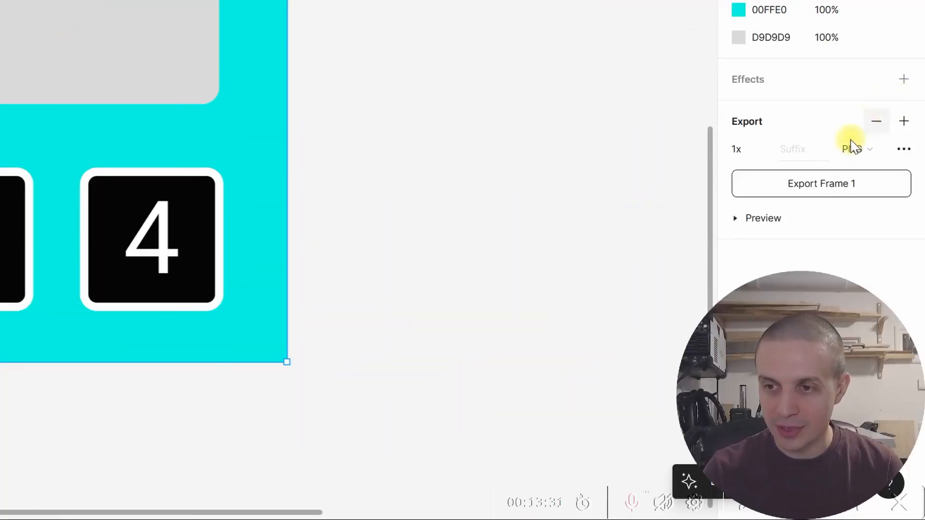
left_click(855, 148)
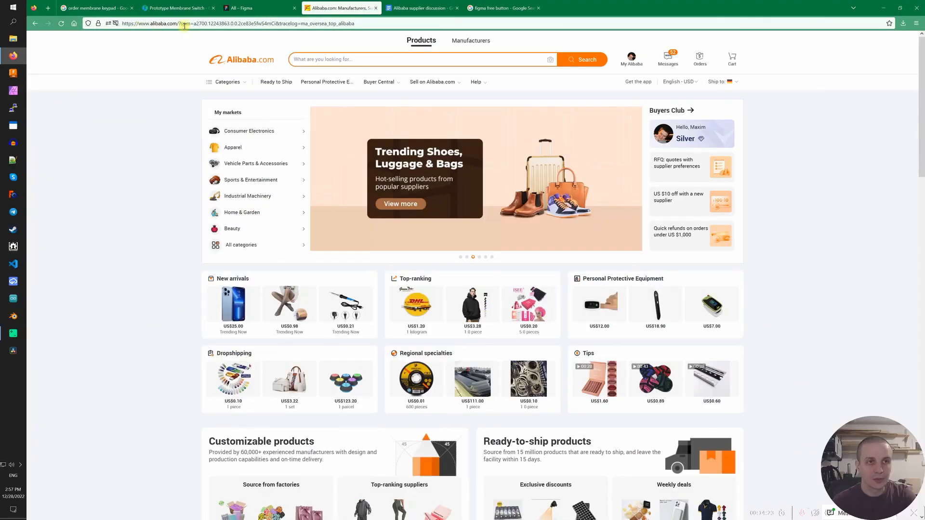
Search Alibaba for 'membrane keypad' and filter results to RoHS-certified products.
left_click(667, 57)
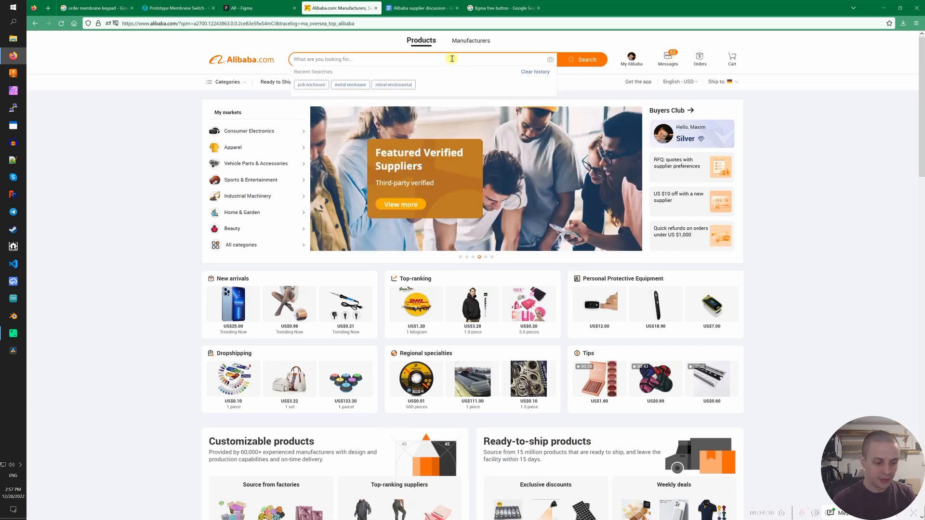
type("membrane keypad")
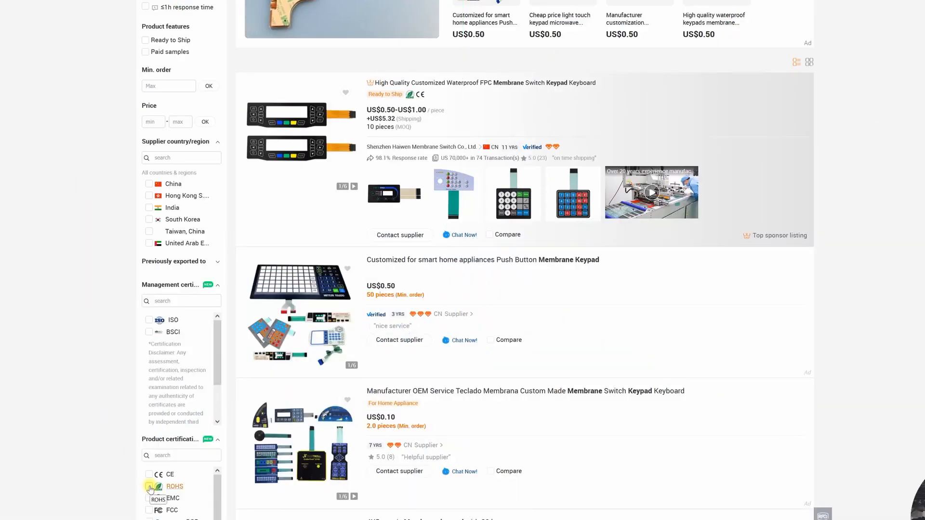
left_click(148, 488)
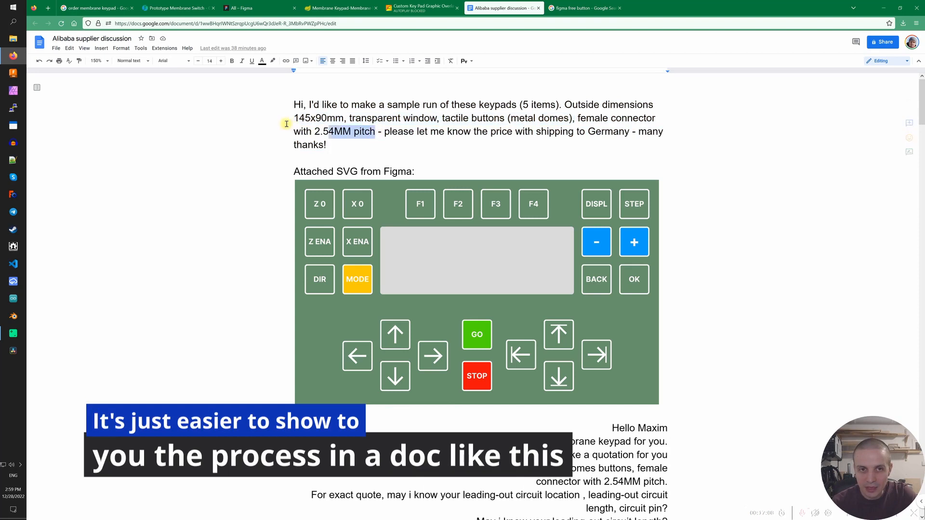
scroll("down", 3)
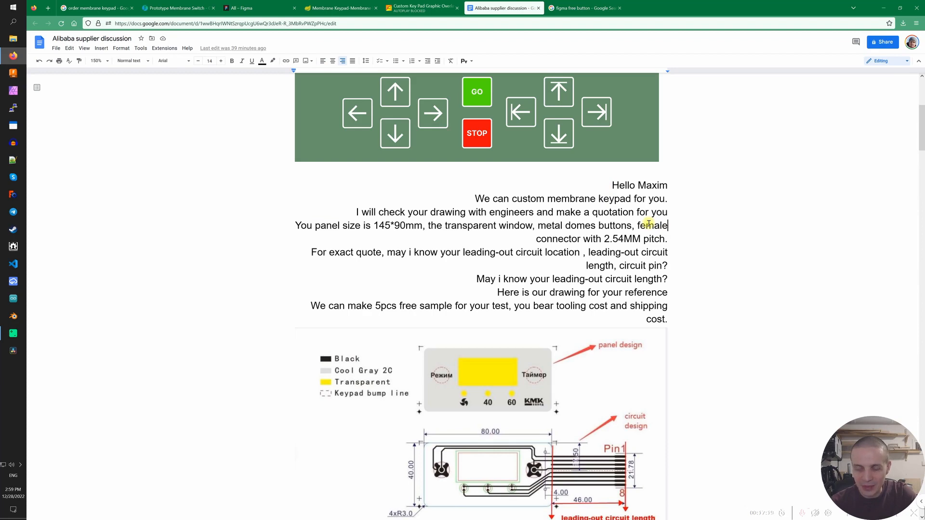
scroll("down", 3)
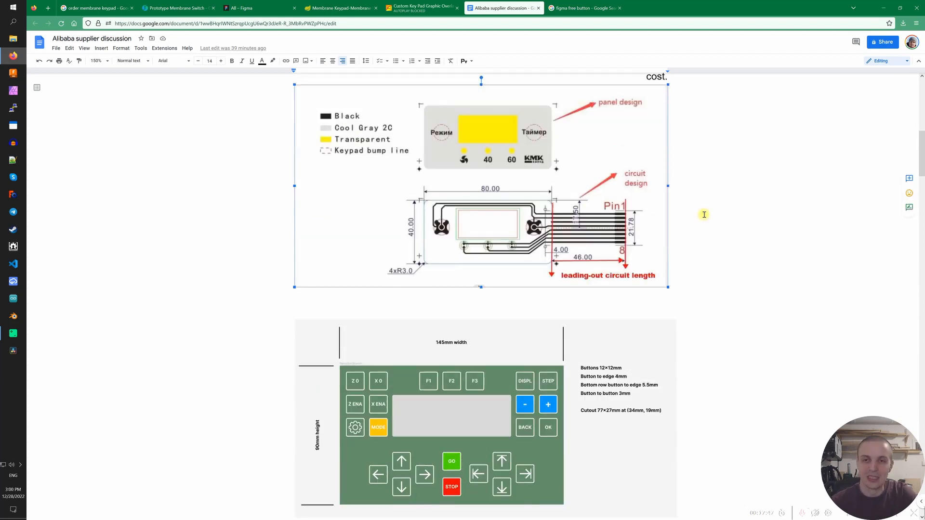
scroll("down", 3)
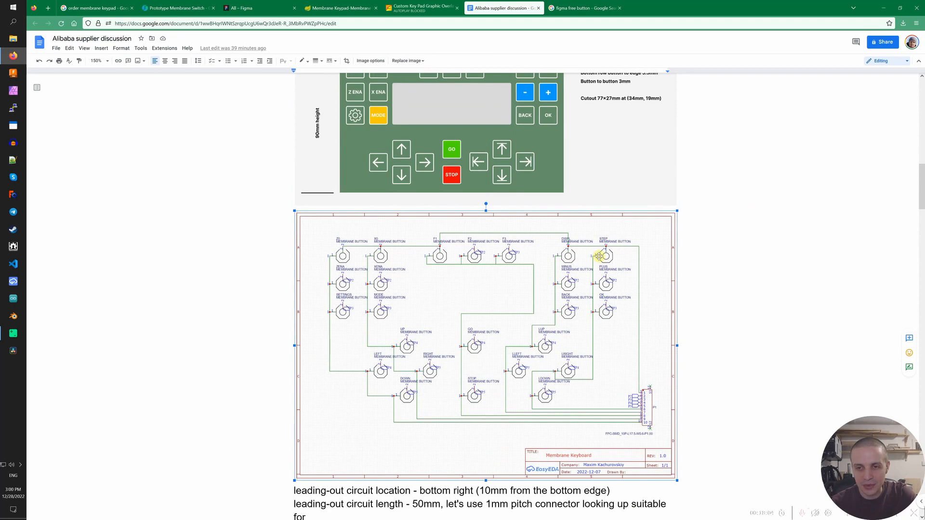
left_click(13, 281)
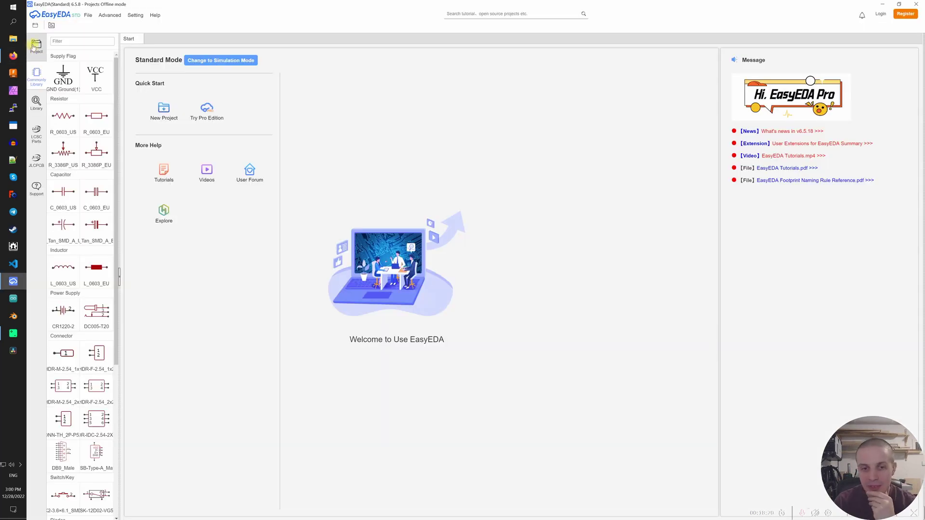
Switch from the EasyEDA start page to the LCSC Electronics parts search.
left_click(88, 16)
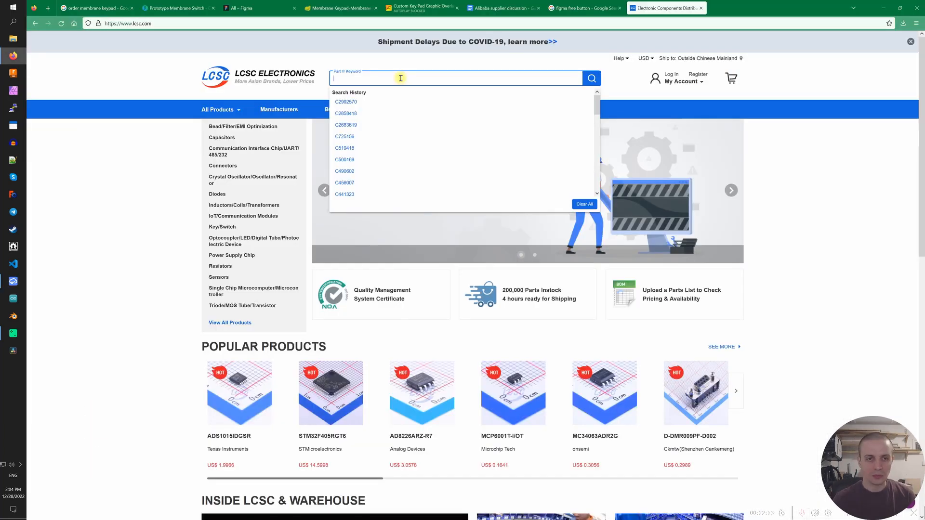
Search LCSC for 1mm-pitch FFC/FPC connectors filtered to 6 contacts, then return to EasyEDA.
type("termini")
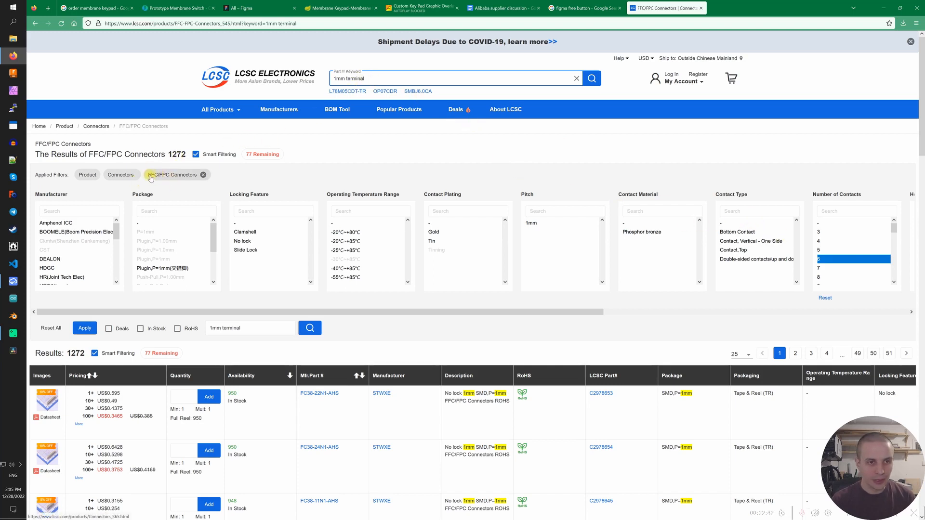
left_click(831, 259)
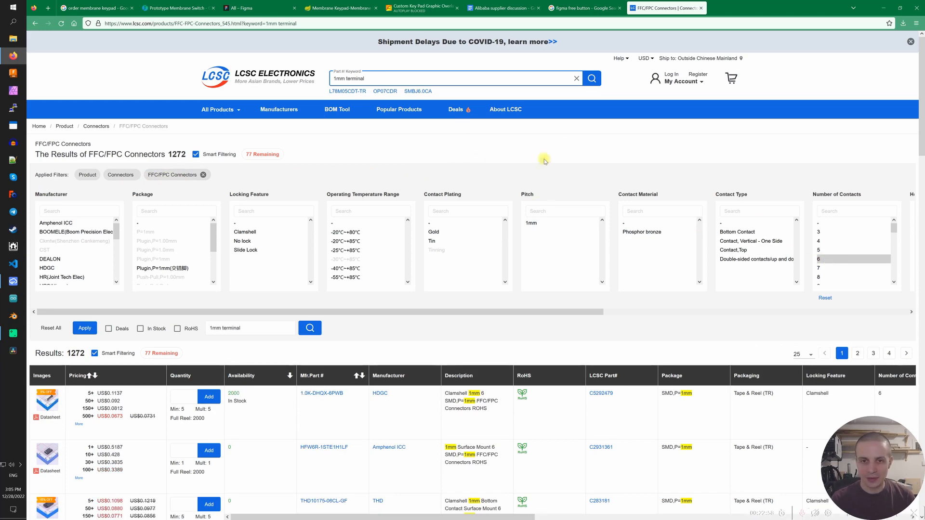
left_click(837, 258)
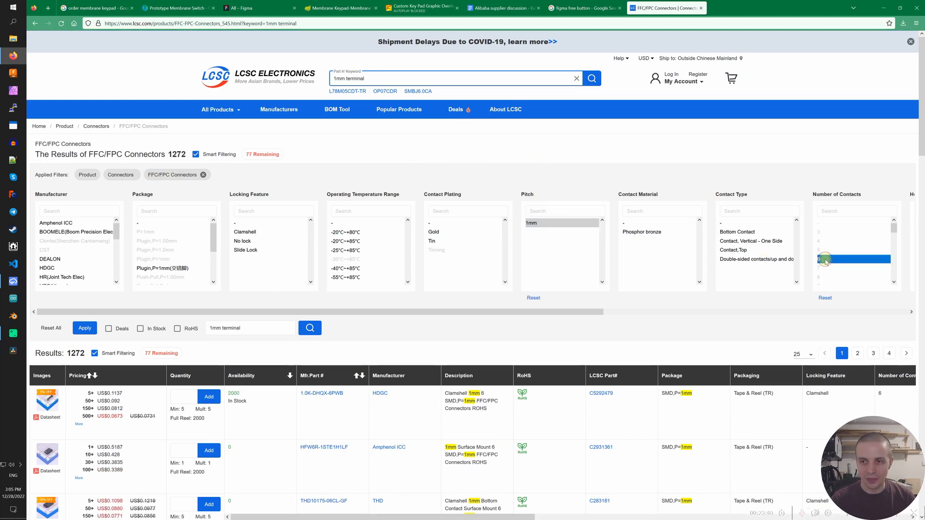
key("alt+tab")
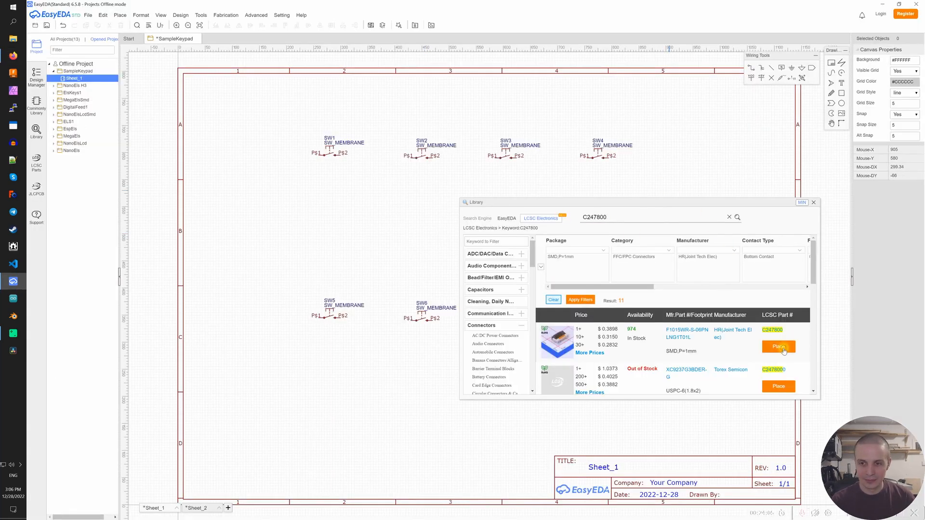
Place the C247800 6-pin FPC connector as FPC1 beside the membrane switches.
left_click(778, 346)
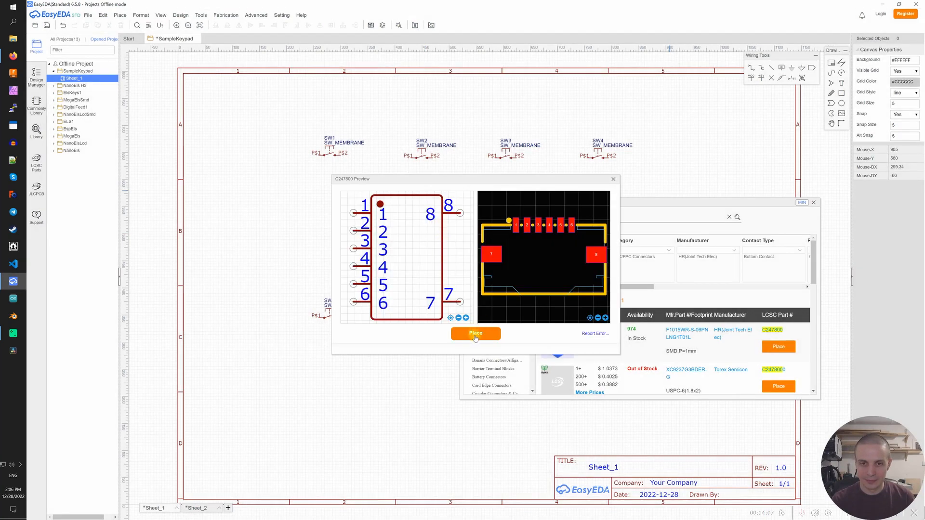
left_click(476, 333)
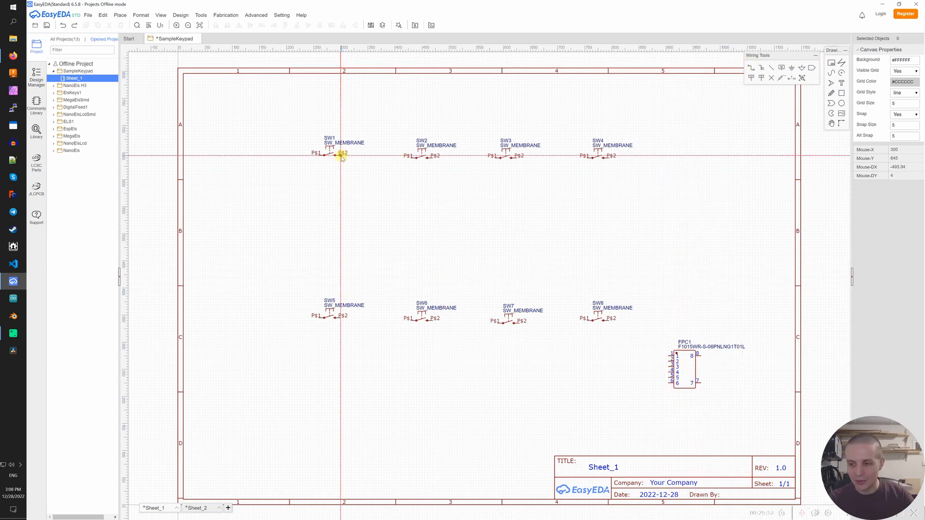
Wire the top row of switches from SW1 across and down to the FPC1 connector pins.
left_click_drag(342, 157, 608, 172)
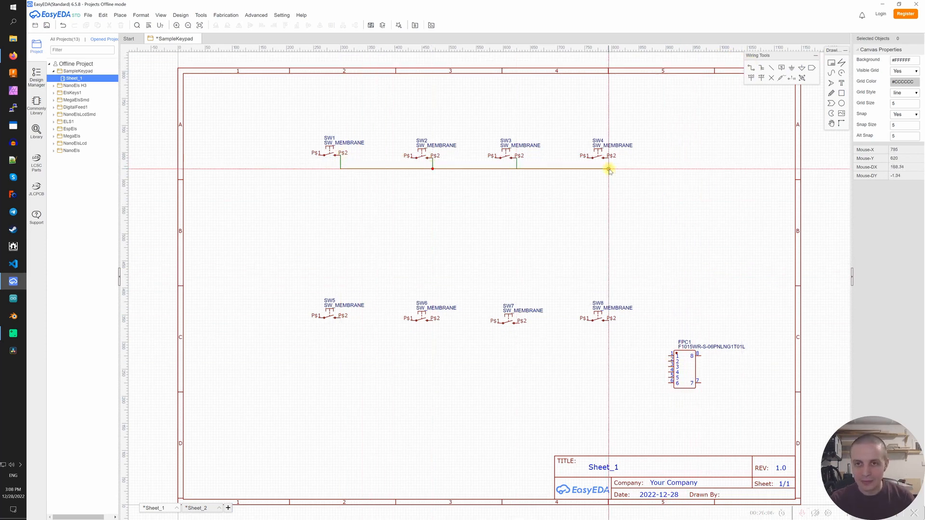
left_click_drag(608, 156, 607, 324)
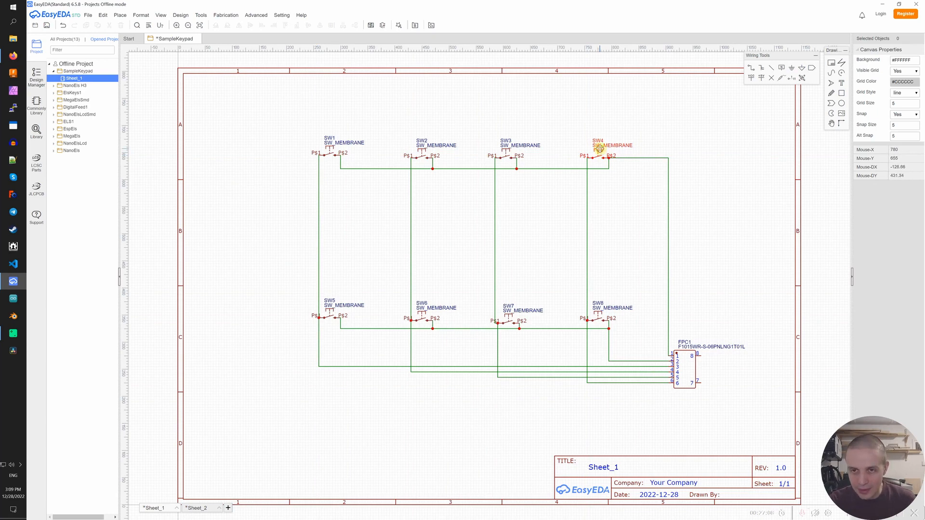
left_click(599, 149)
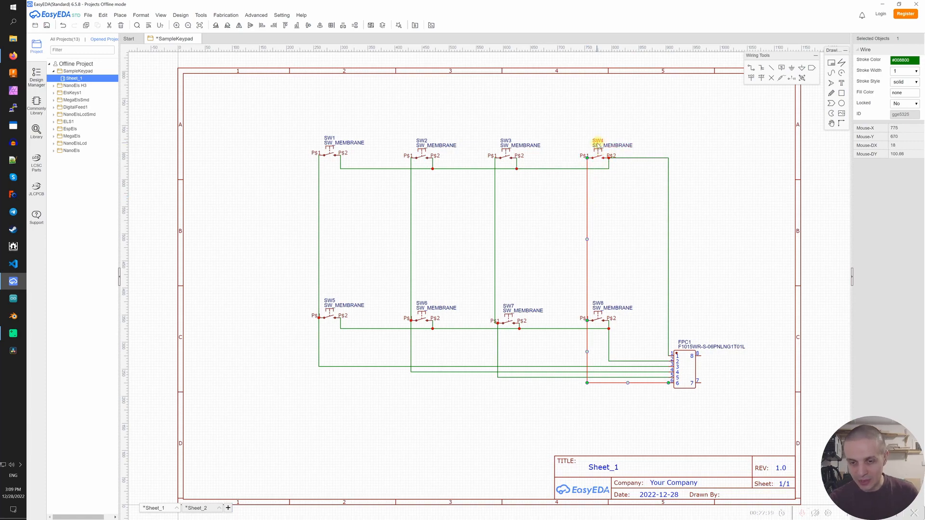
left_click(504, 8)
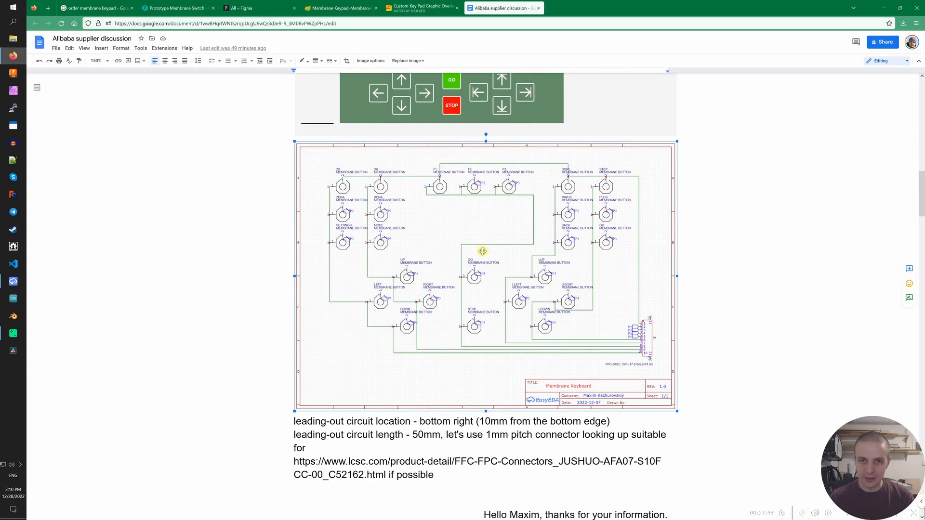
mouse_move(488, 221)
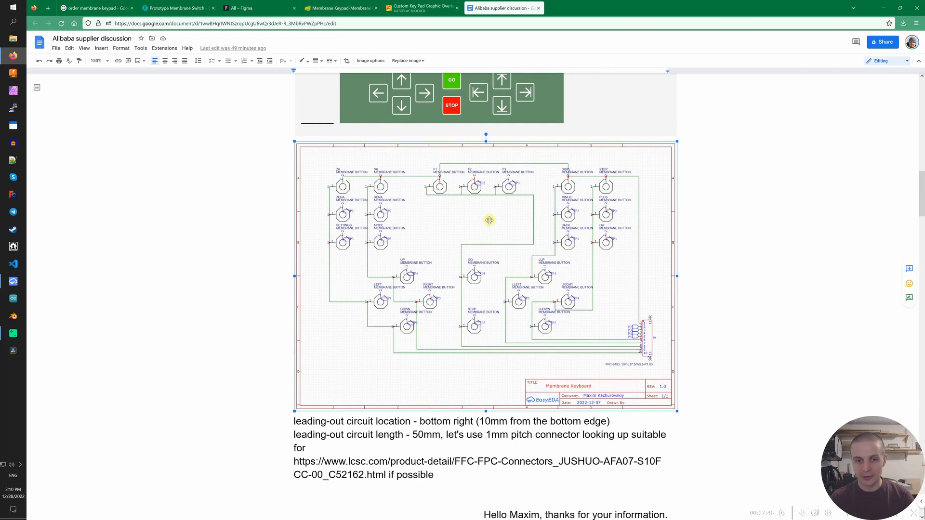
scroll("down", 3)
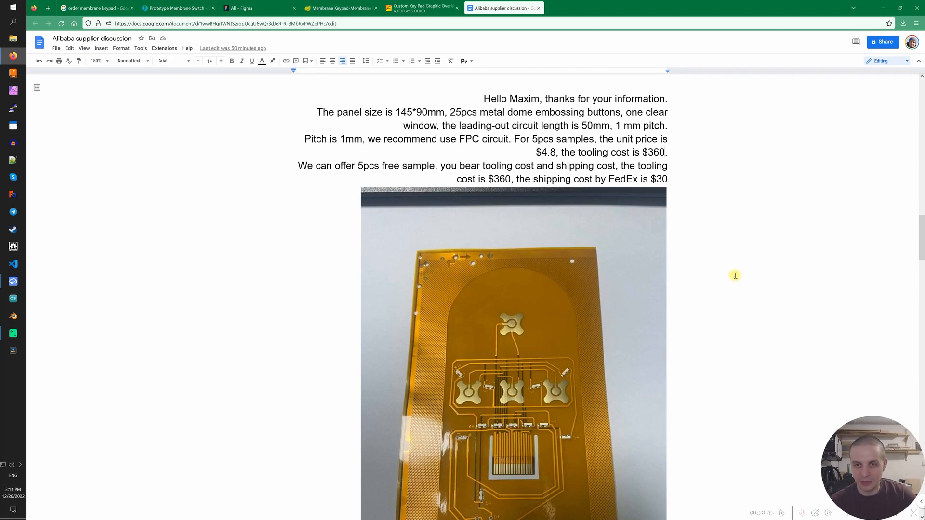
scroll("down", 3)
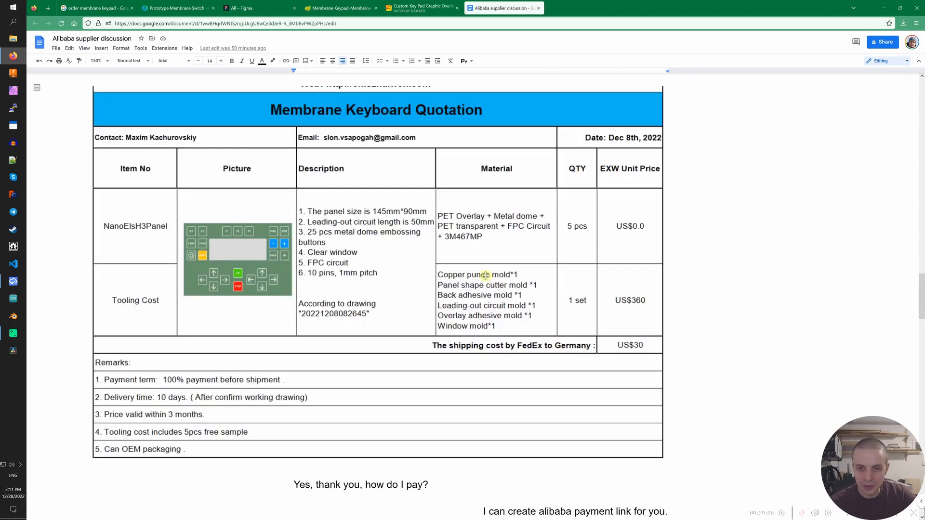
scroll("down", 3)
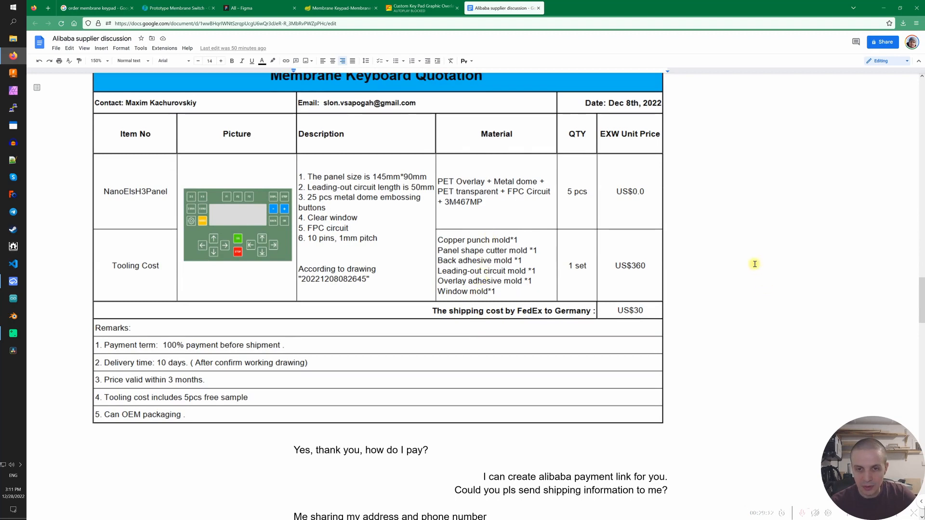
scroll("down", 3)
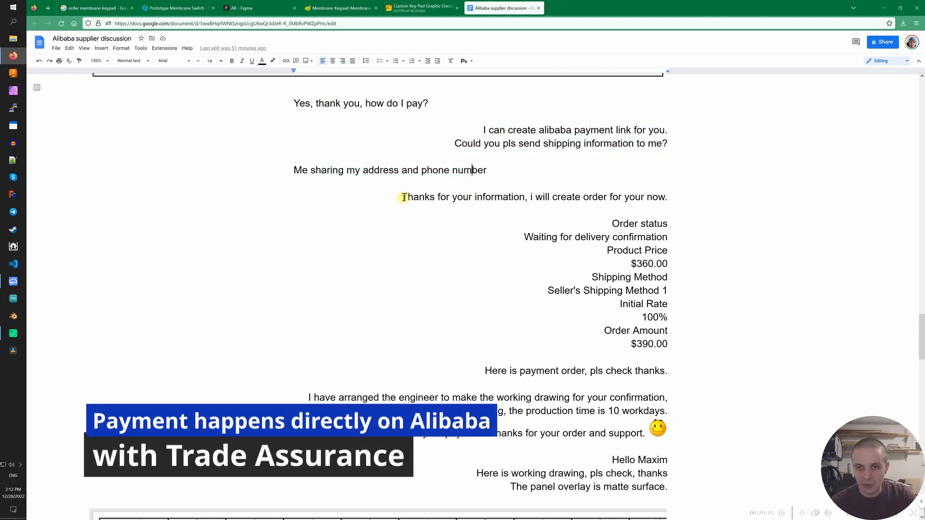
scroll("down", 3)
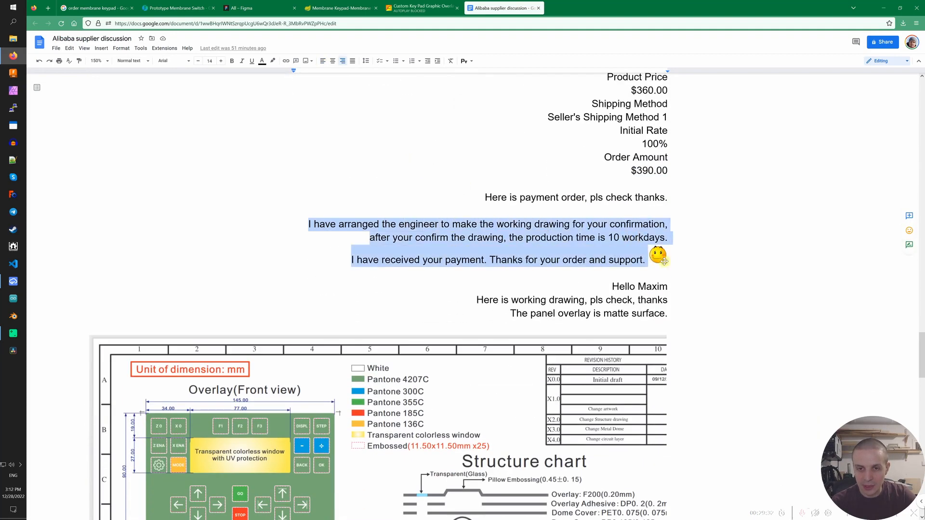
left_click(605, 287)
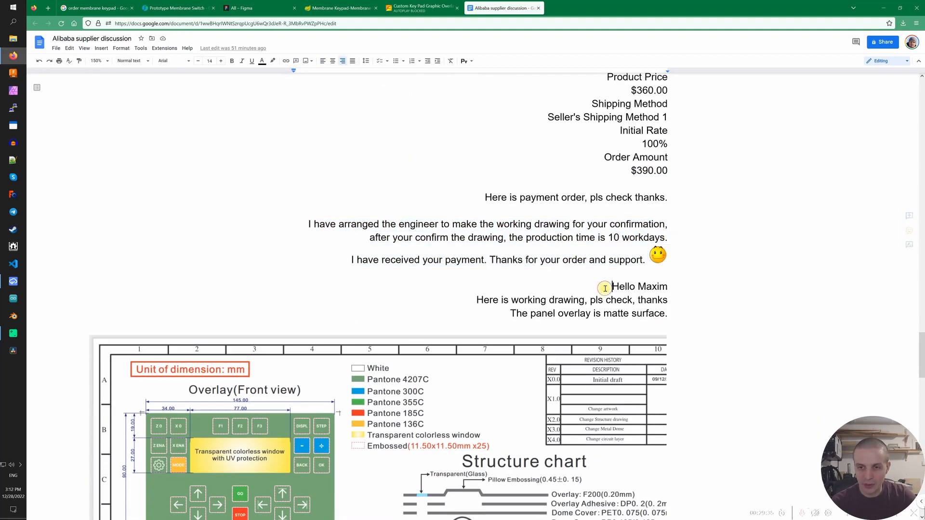
scroll("down", 3)
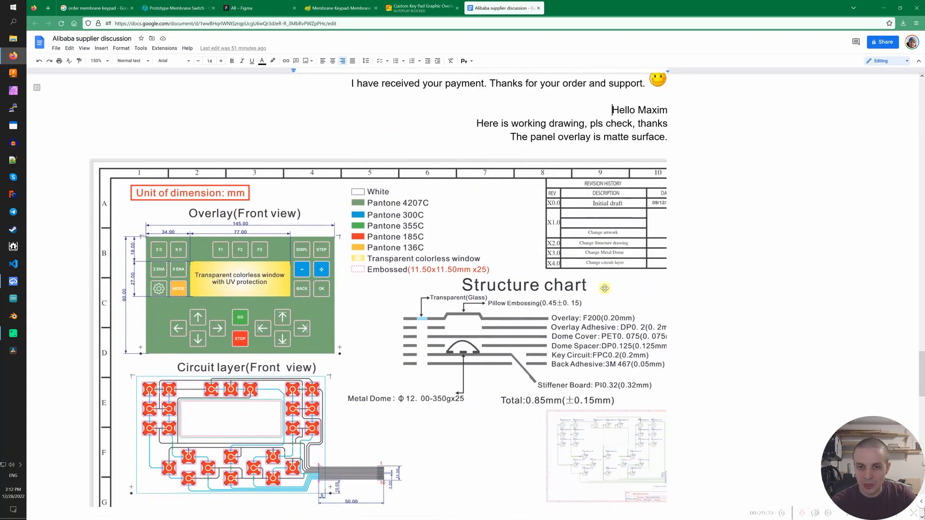
scroll("down", 3)
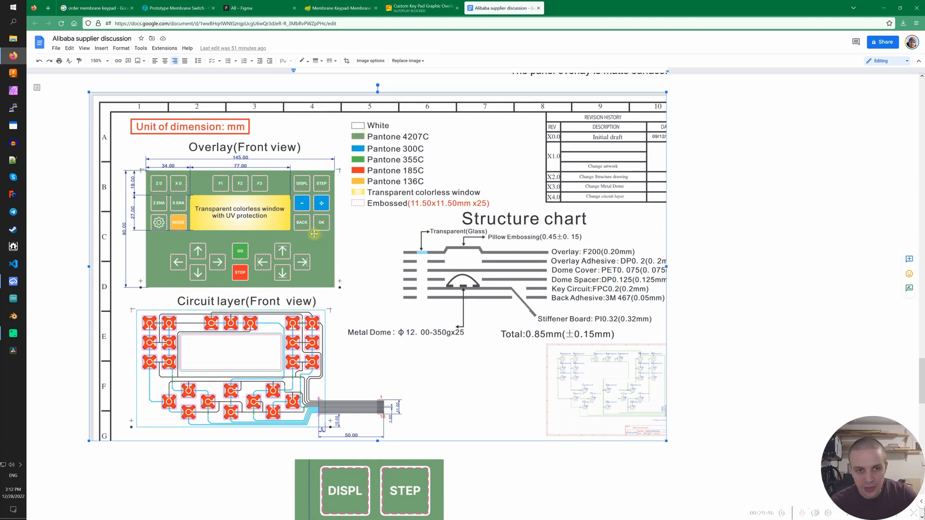
scroll("down", 3)
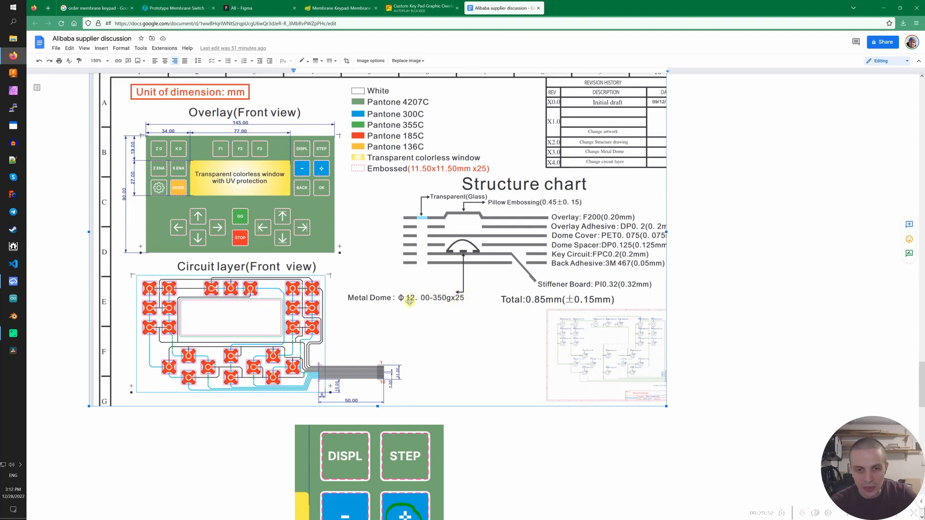
mouse_move(424, 312)
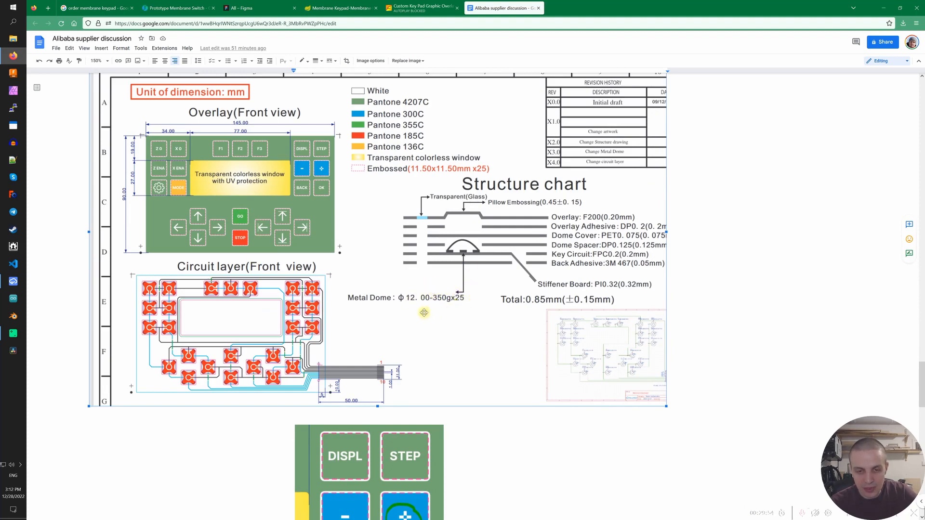
mouse_move(476, 312)
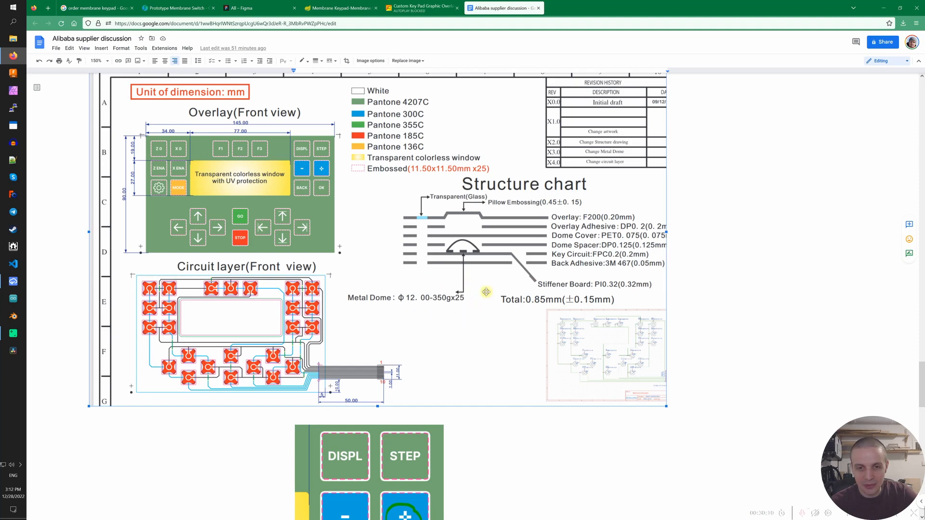
mouse_move(264, 410)
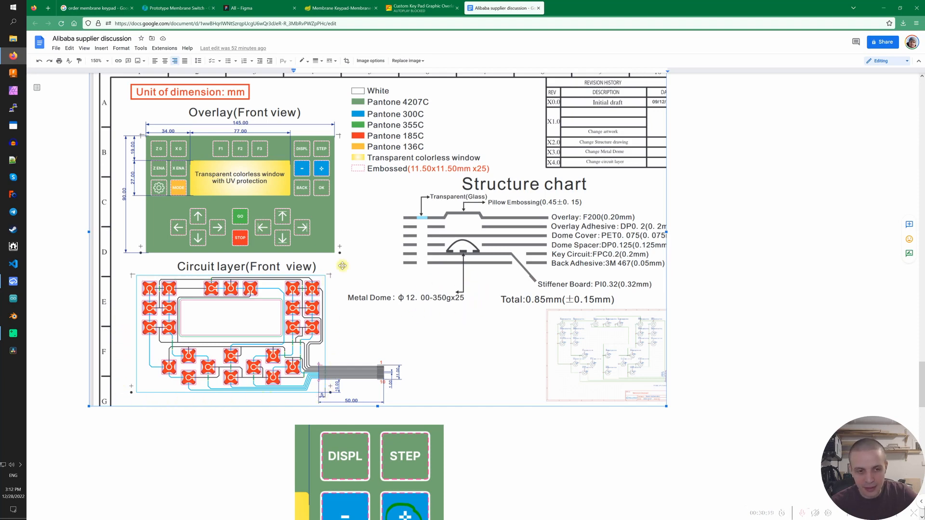
mouse_move(362, 339)
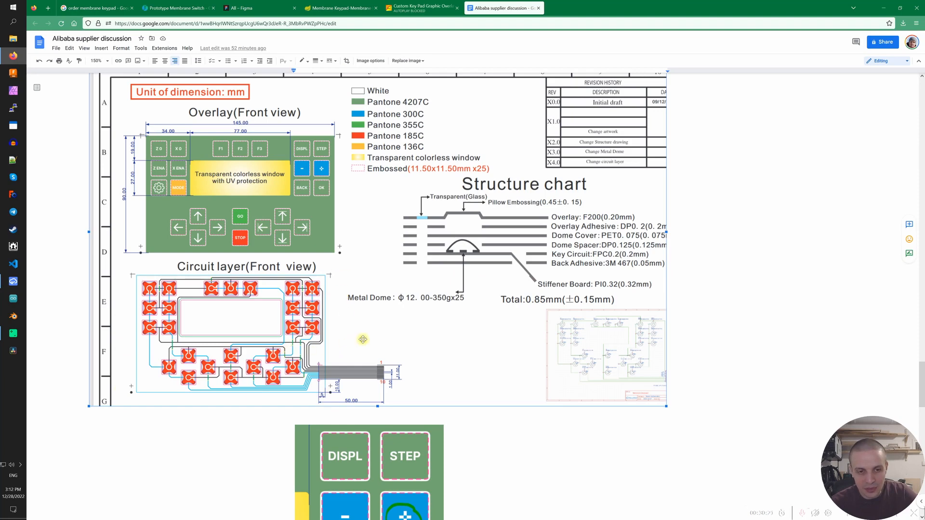
scroll("down", 3)
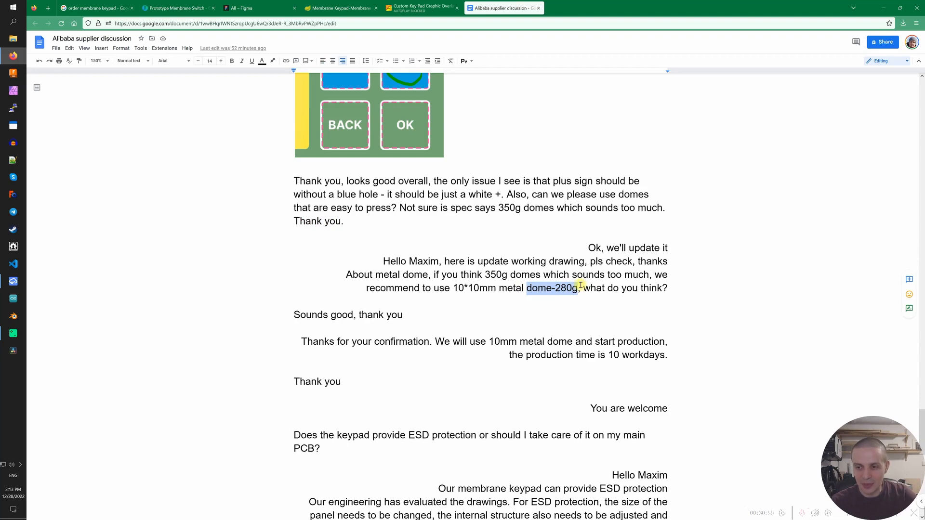
scroll("down", 3)
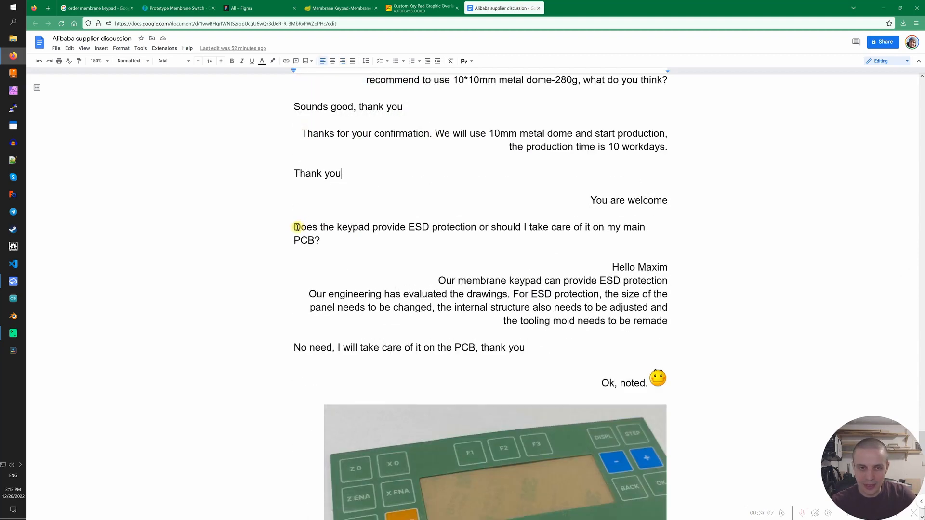
left_click_drag(294, 228, 320, 240)
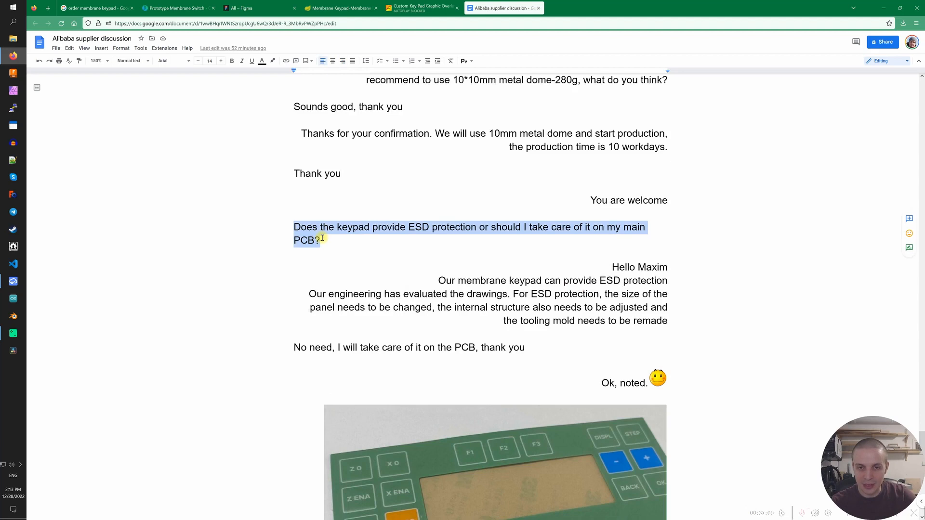
mouse_move(521, 281)
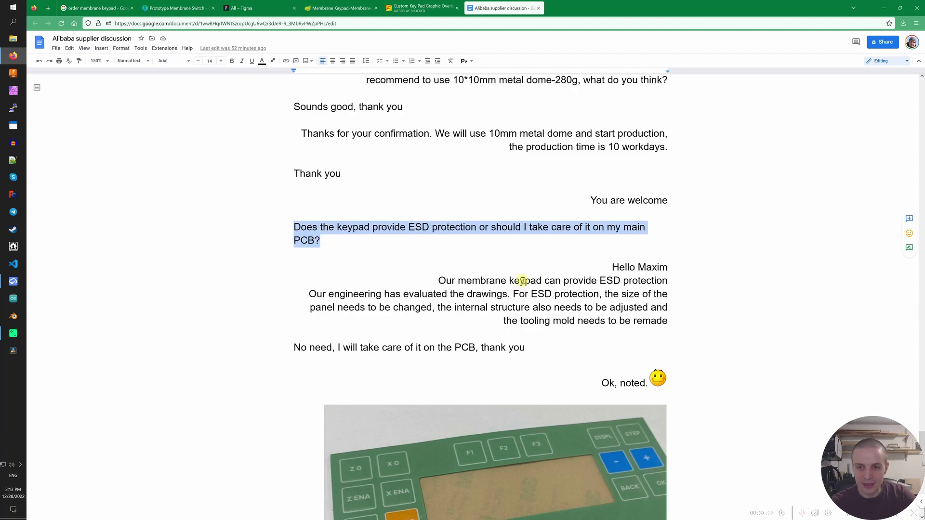
left_click(502, 321)
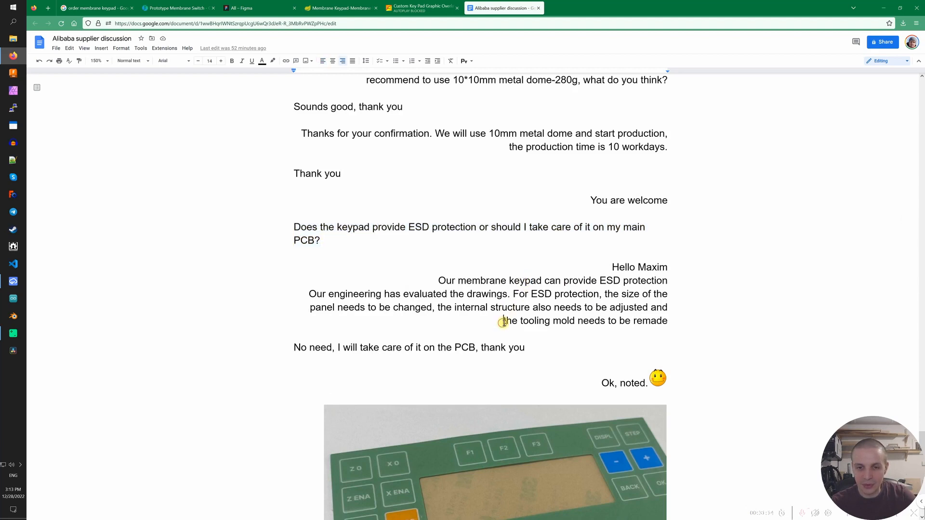
left_click_drag(503, 320, 605, 320)
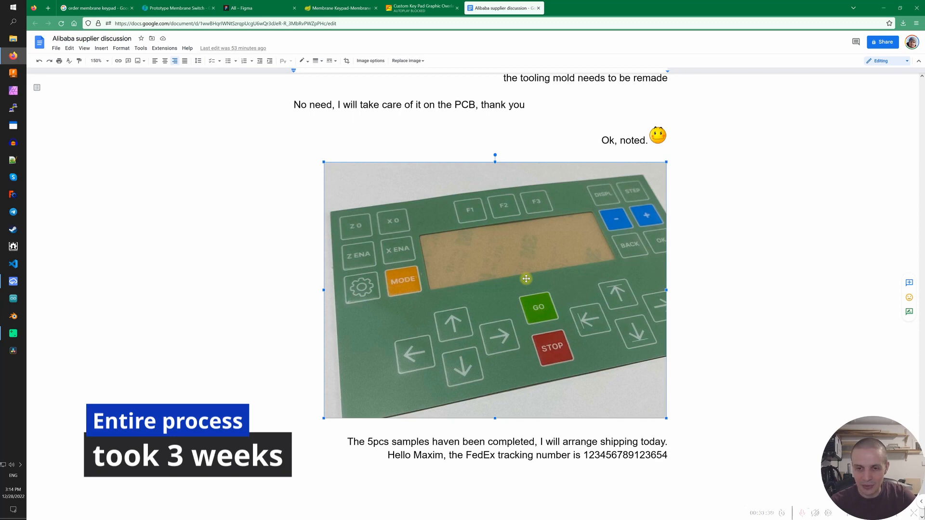
scroll("down", 3)
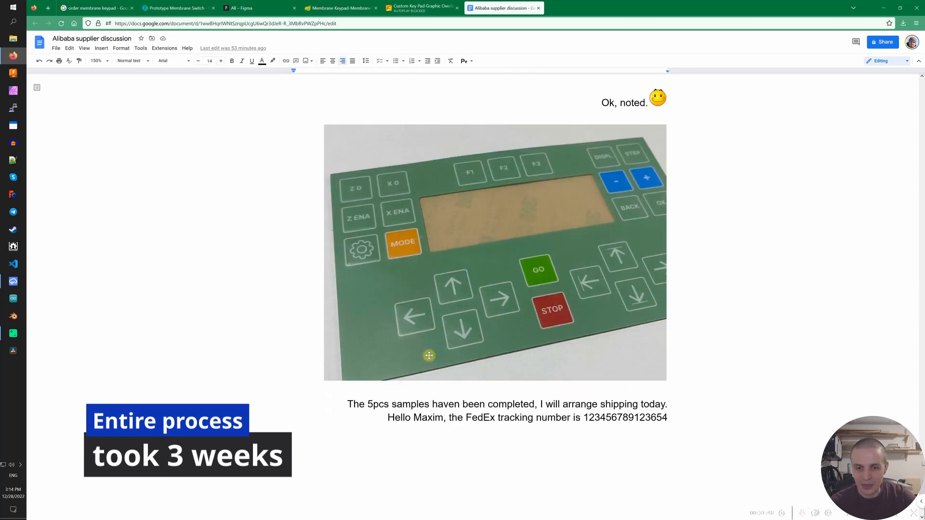